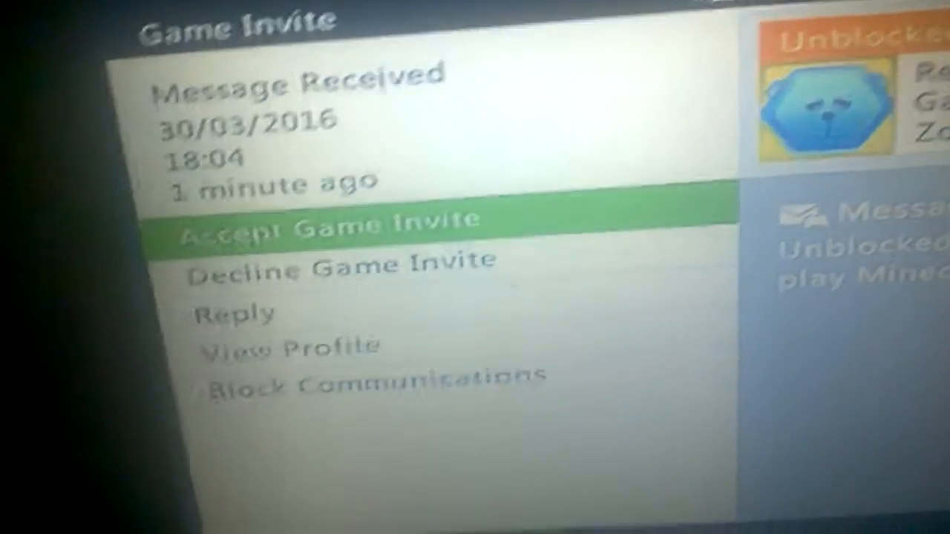
# Accept the received game invite and view friends' joinable games in Minecraft's Join list
pyautogui.click(327, 219)
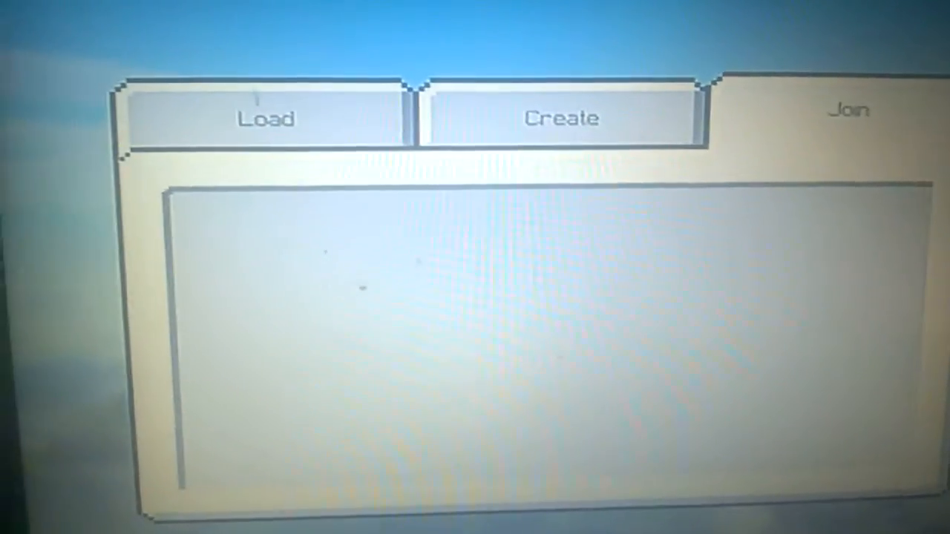
pyautogui.click(264, 119)
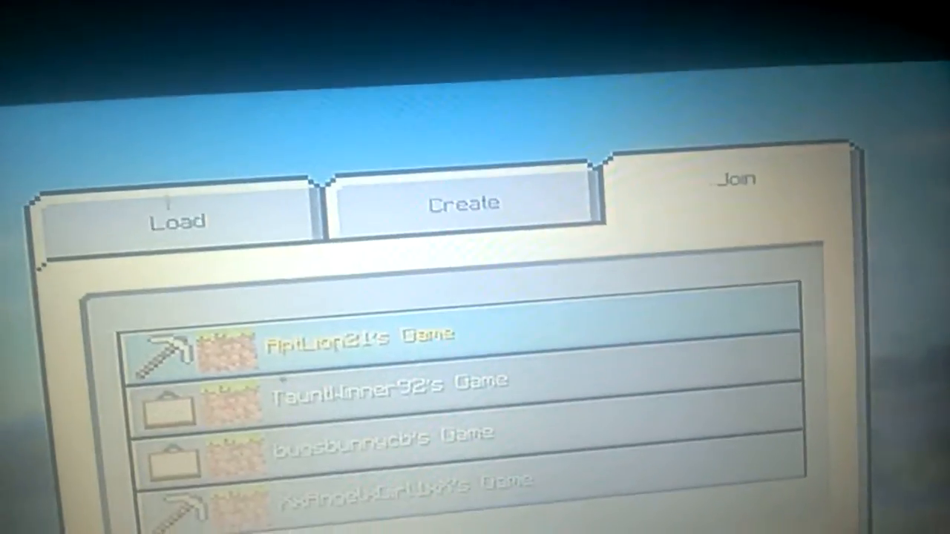